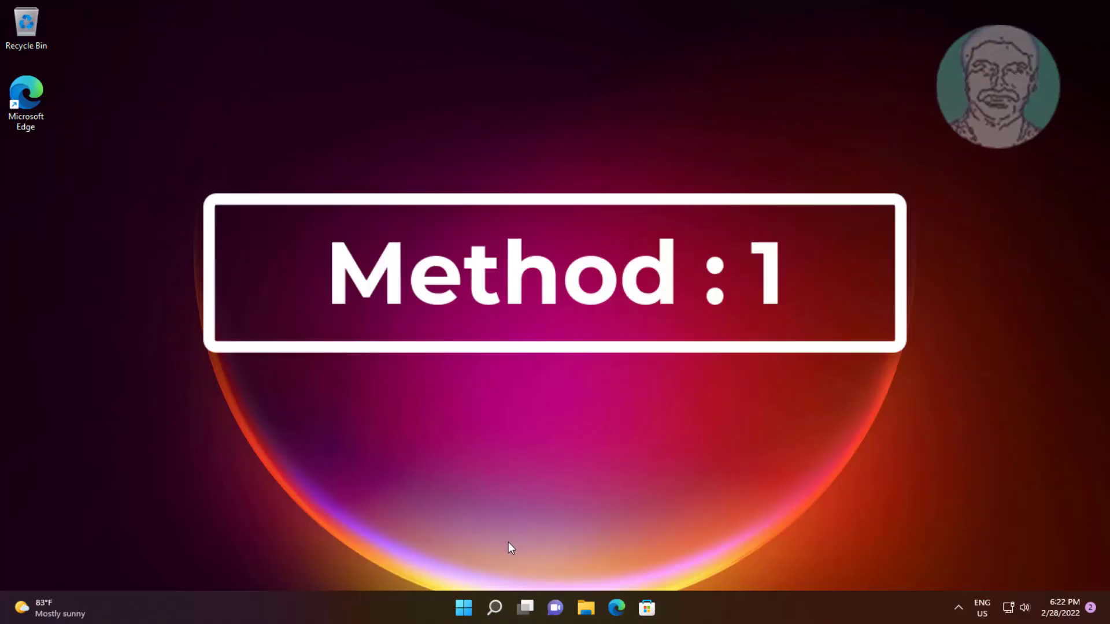
Bring up the Start menu from the taskbar
click(462, 607)
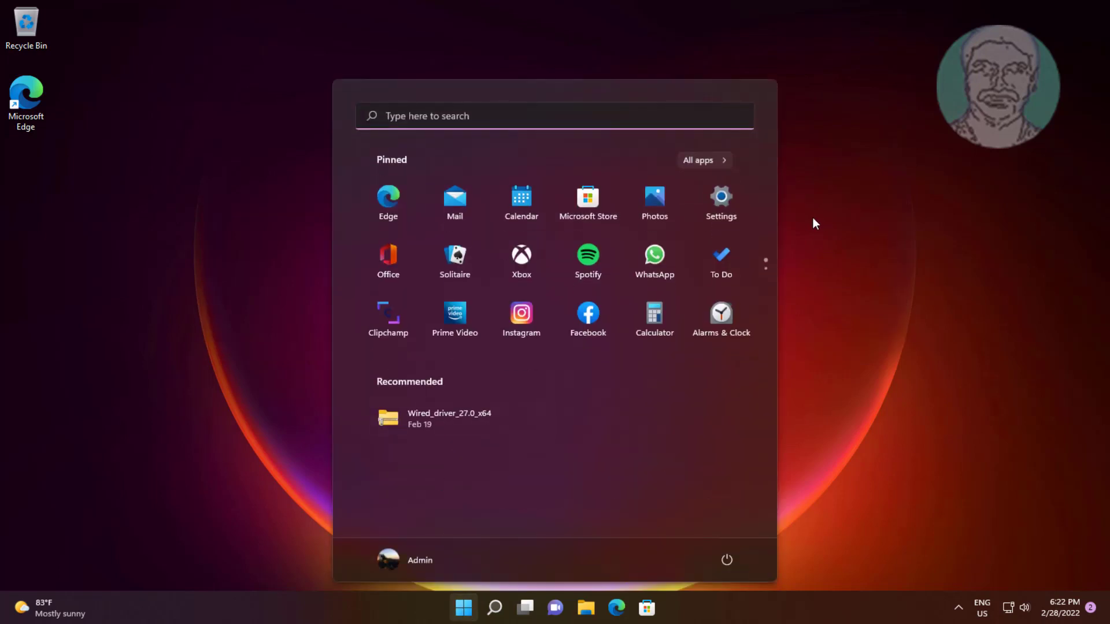
Run the Keyboard troubleshooter from Settings > Troubleshoot > Other troubleshooters and close it when finished
click(720, 197)
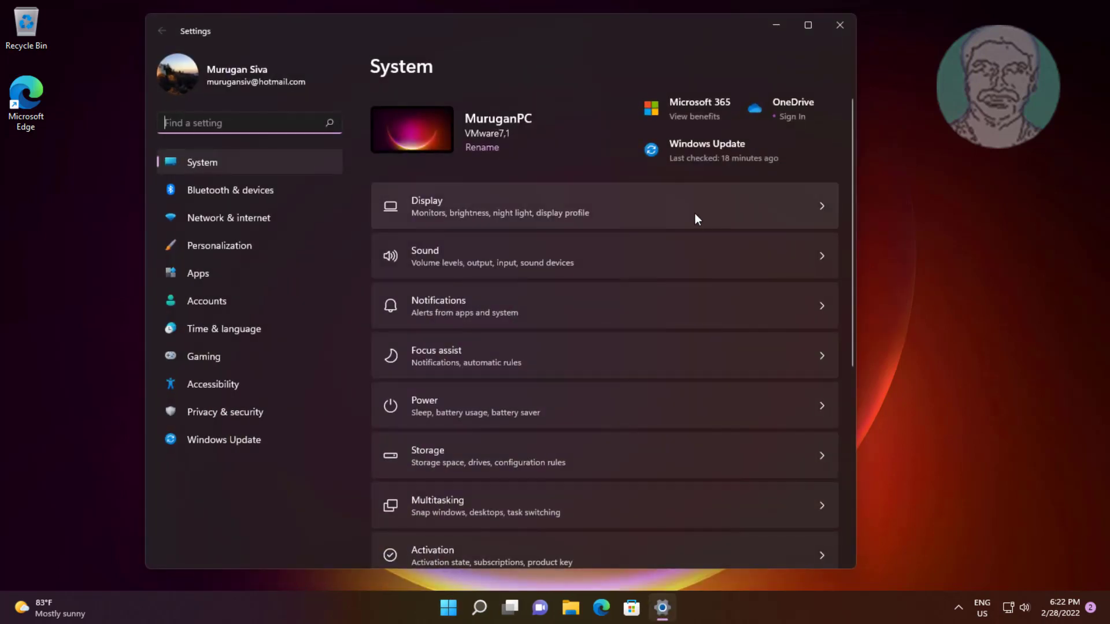
scroll(down, 3)
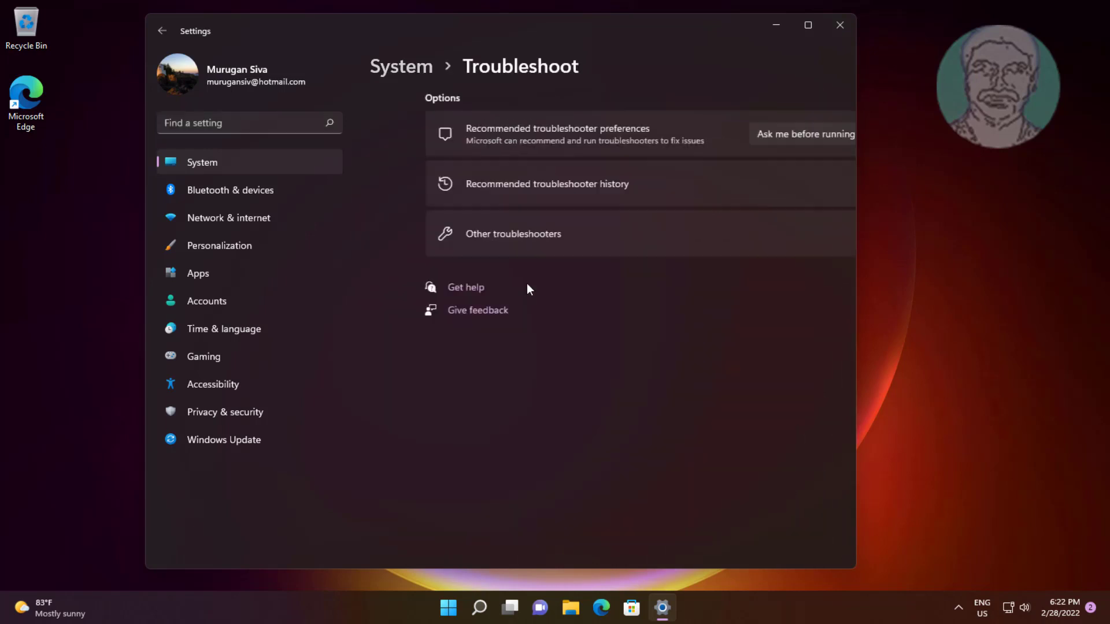
click(512, 234)
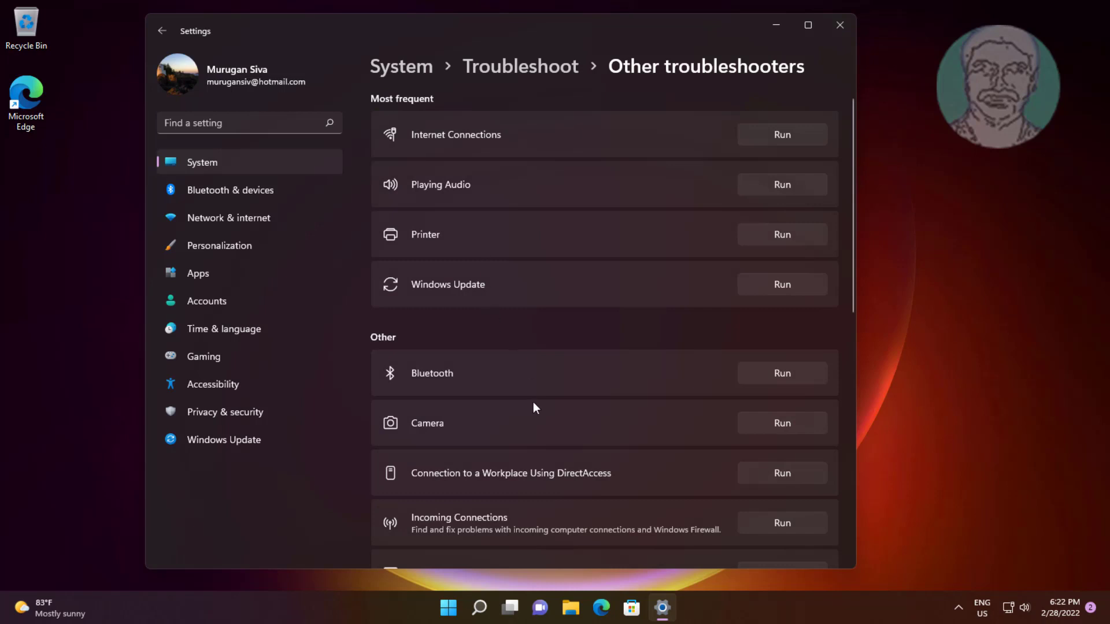
scroll(down, 3)
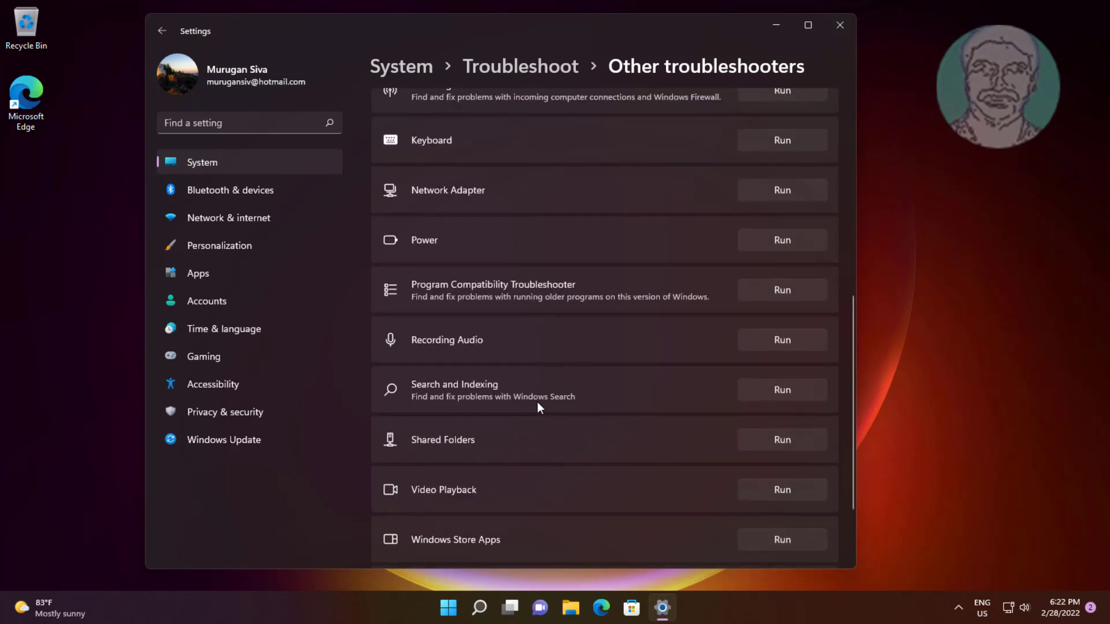
mouse_move(790, 146)
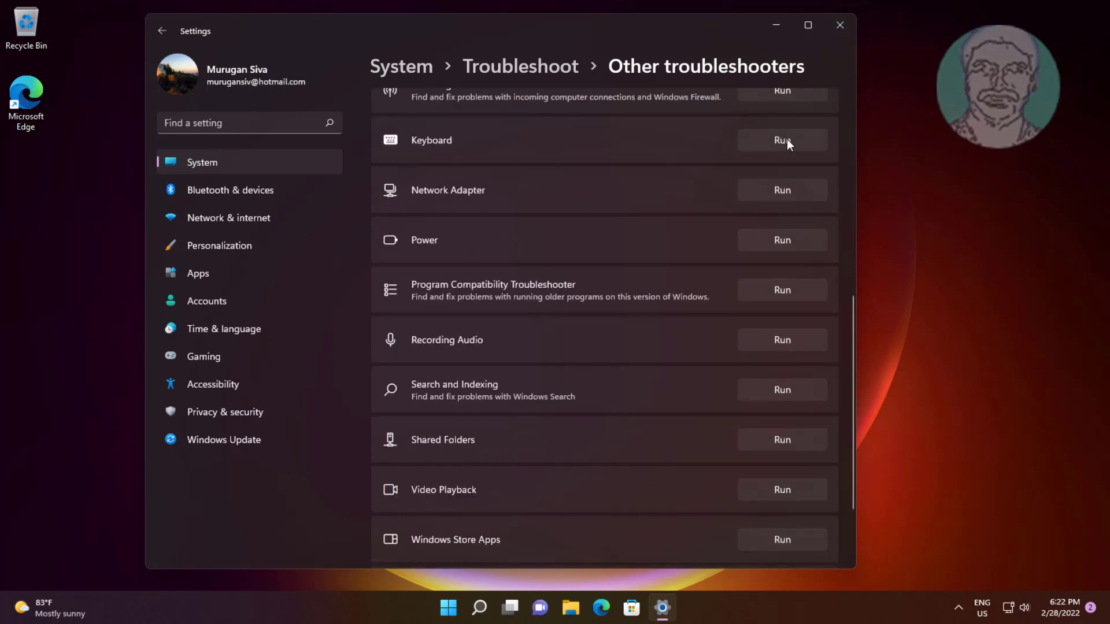
click(782, 139)
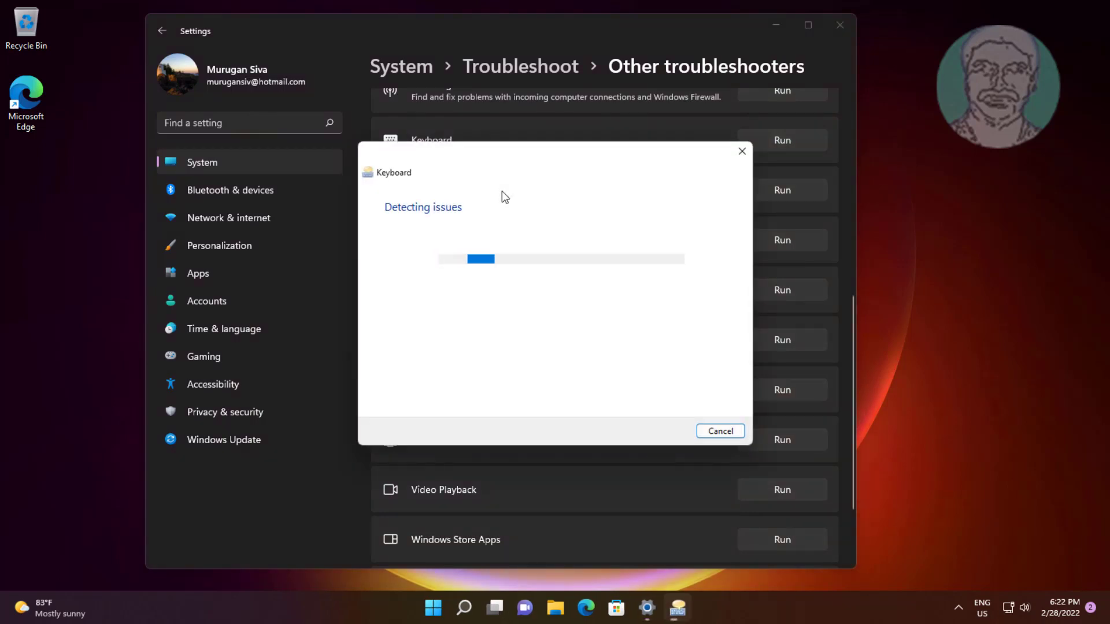
mouse_move(612, 370)
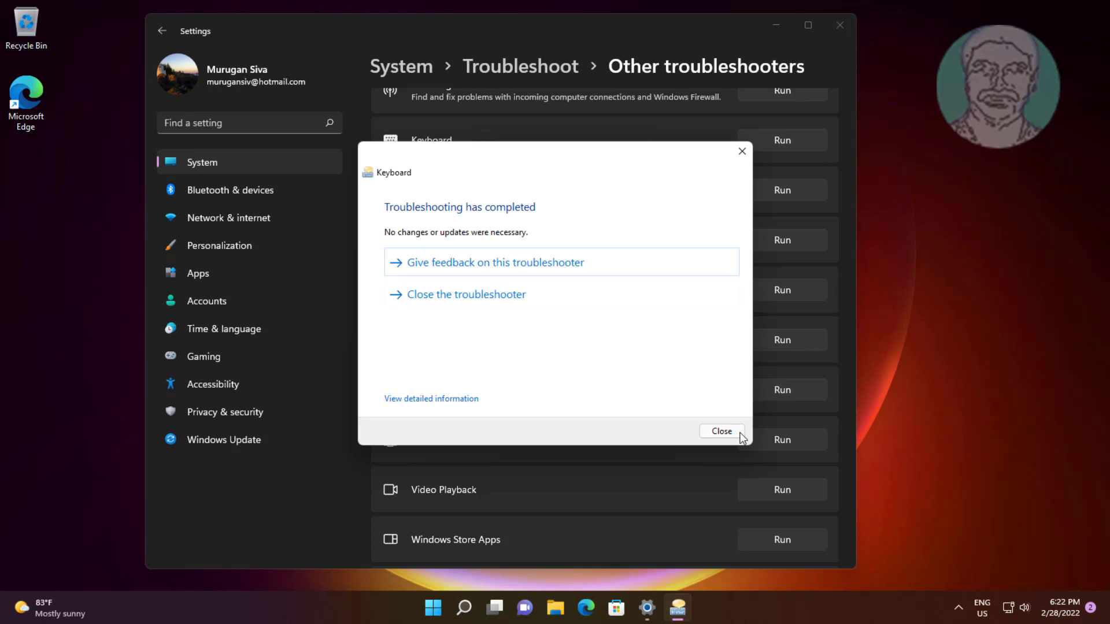
click(721, 431)
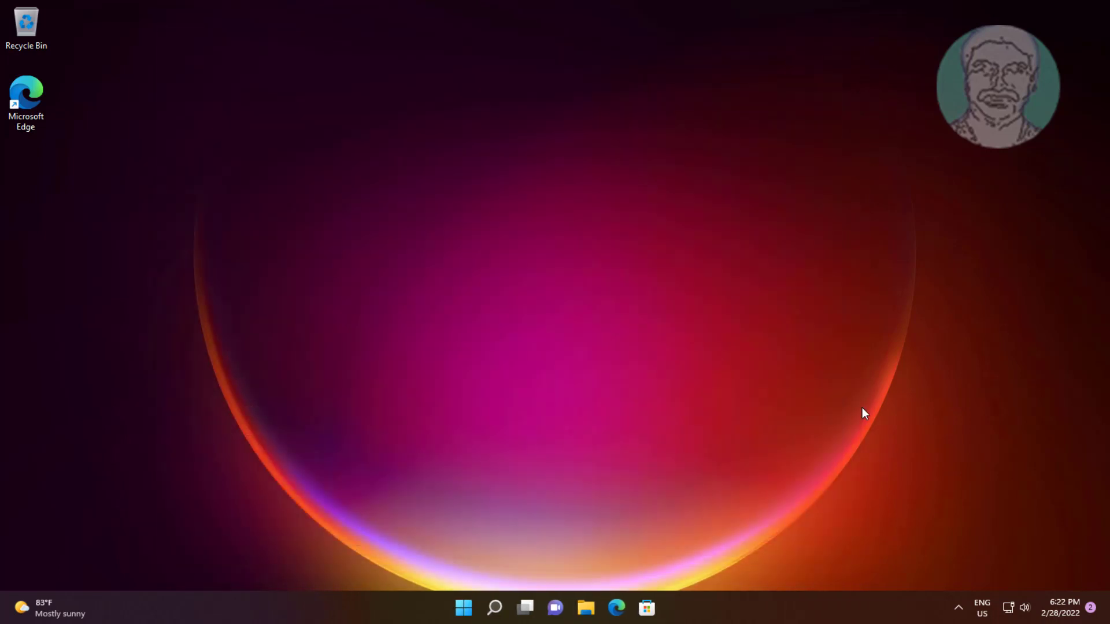
Search for 'device manager' to launch Device Manager and reach the Keyboards category
click(494, 607)
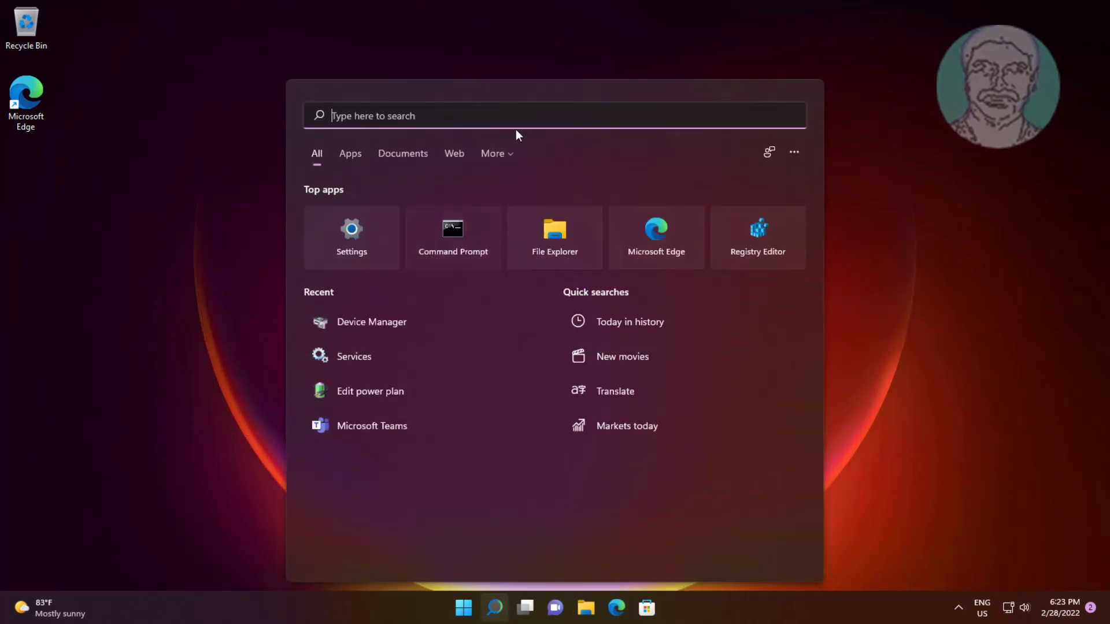
text(device Manager)
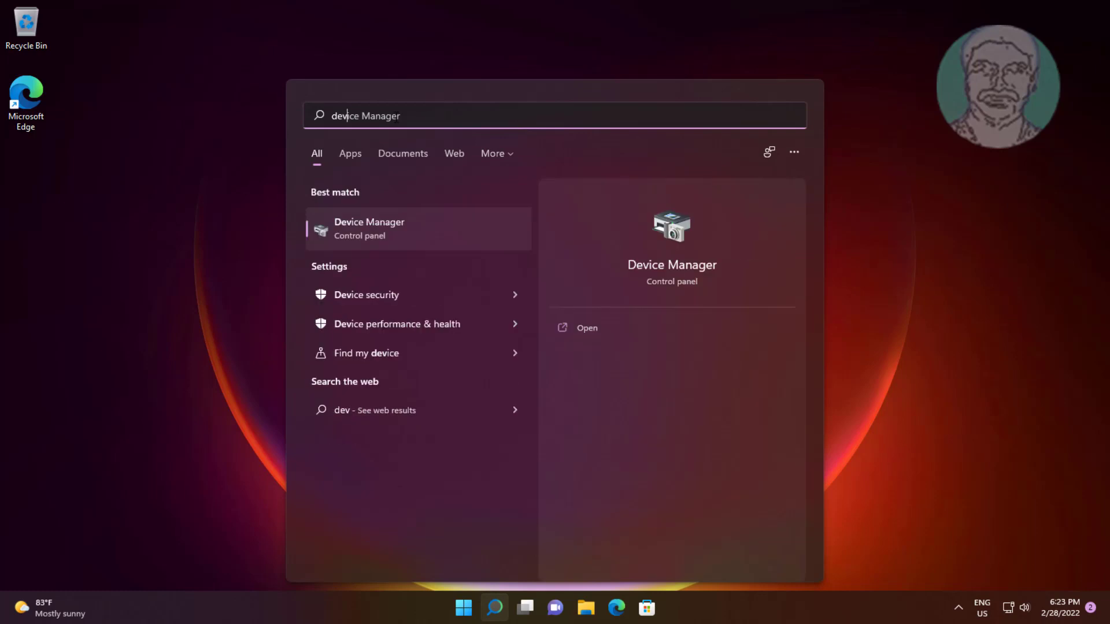
text(ice)
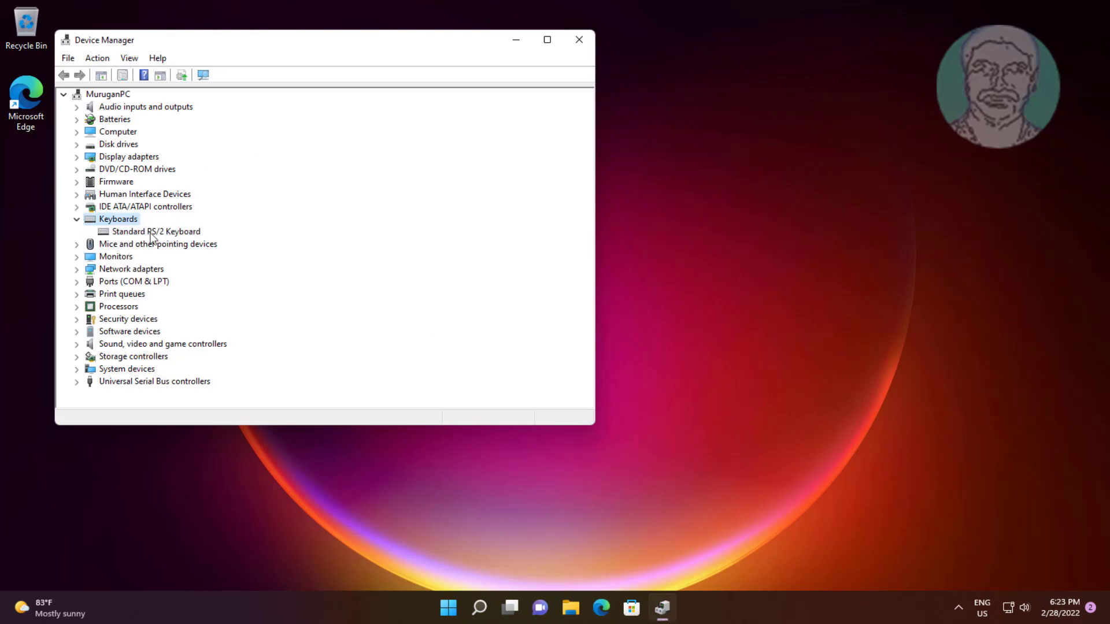
Reinstall the Standard PS/2 Keyboard driver by picking it from the drivers already on the computer
right_click(158, 231)
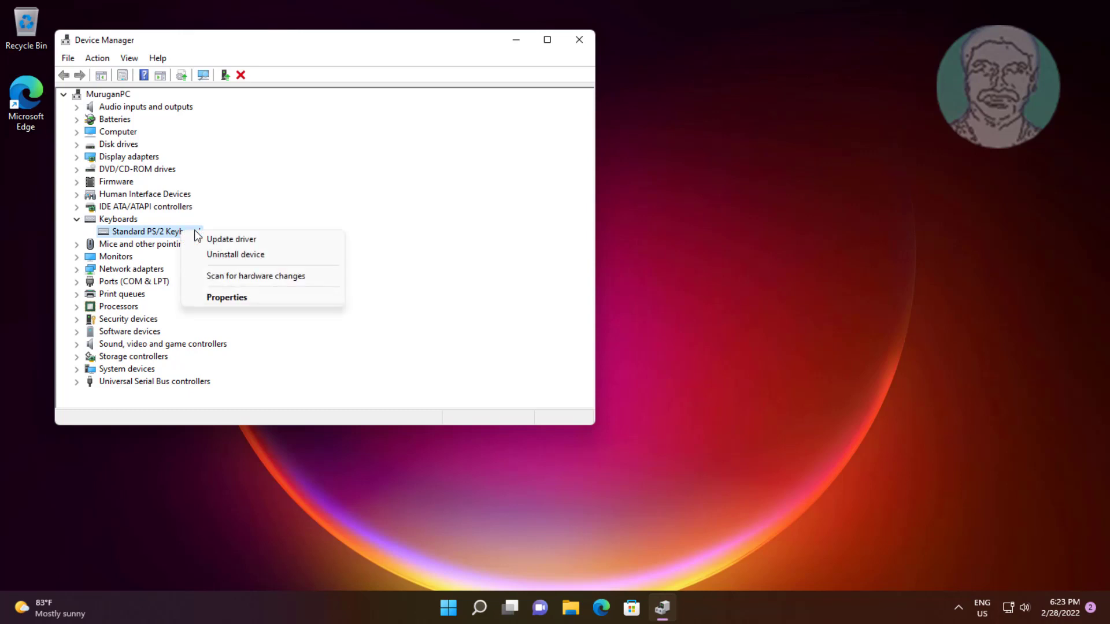
click(231, 239)
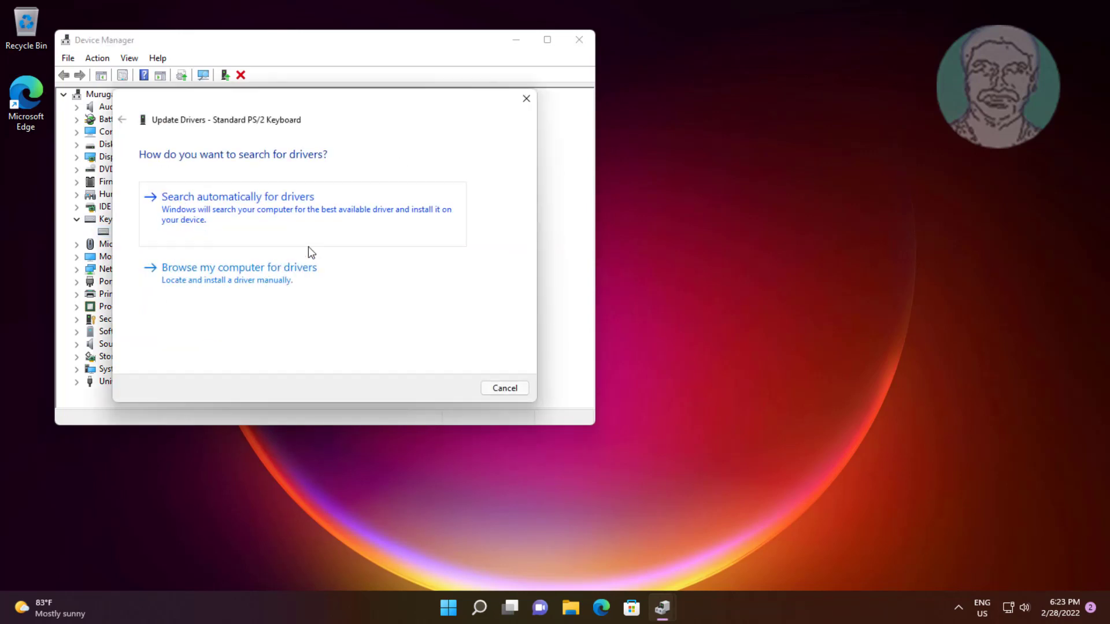
click(238, 267)
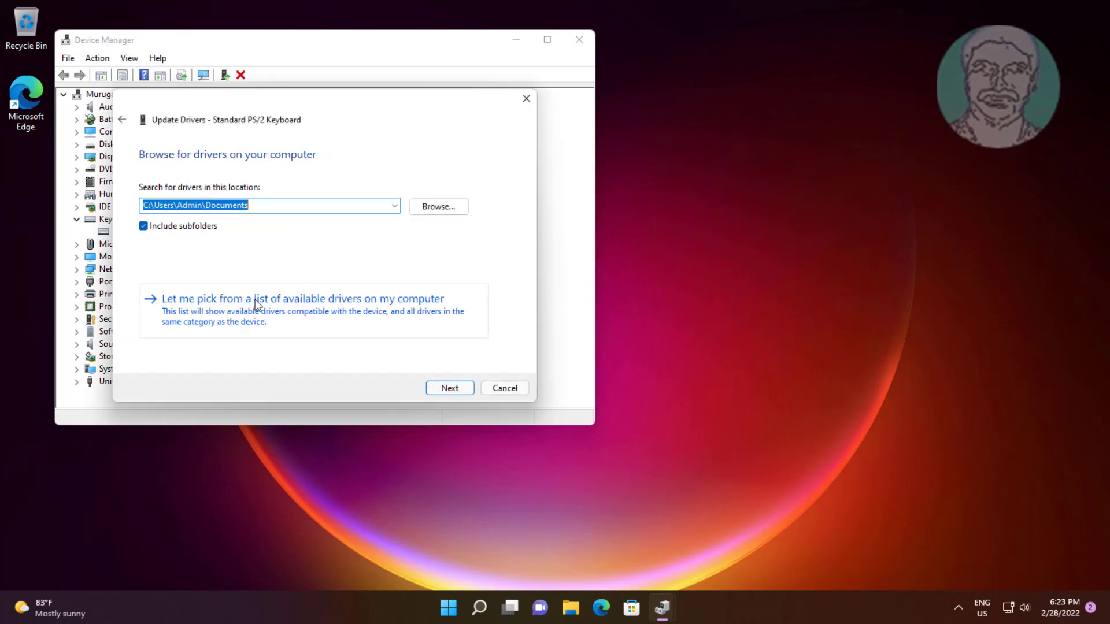
click(302, 298)
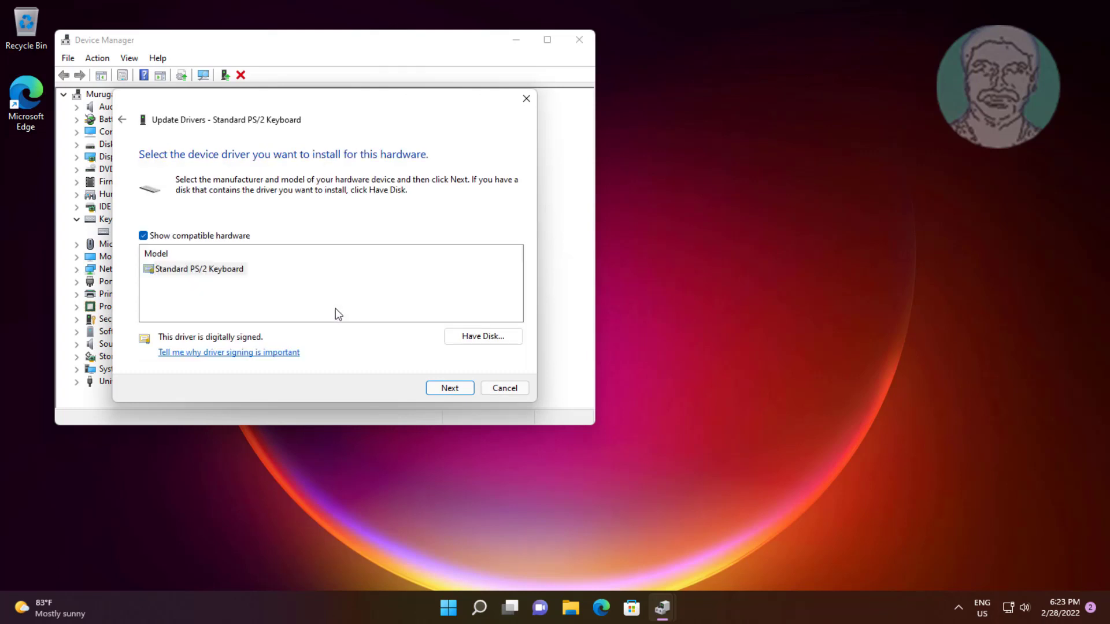
click(198, 269)
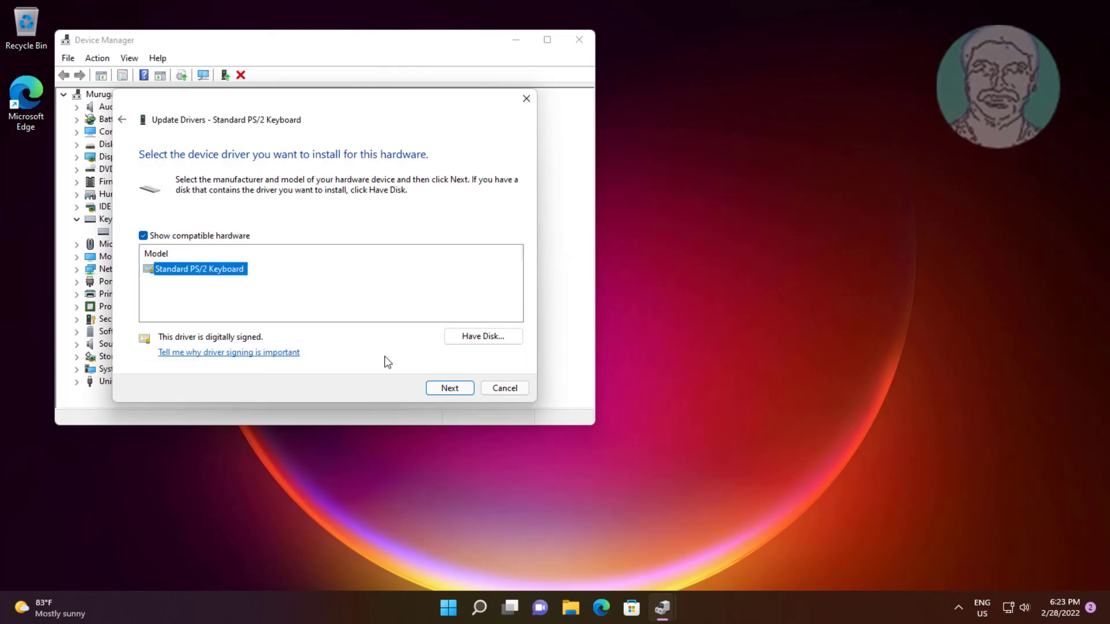
click(450, 389)
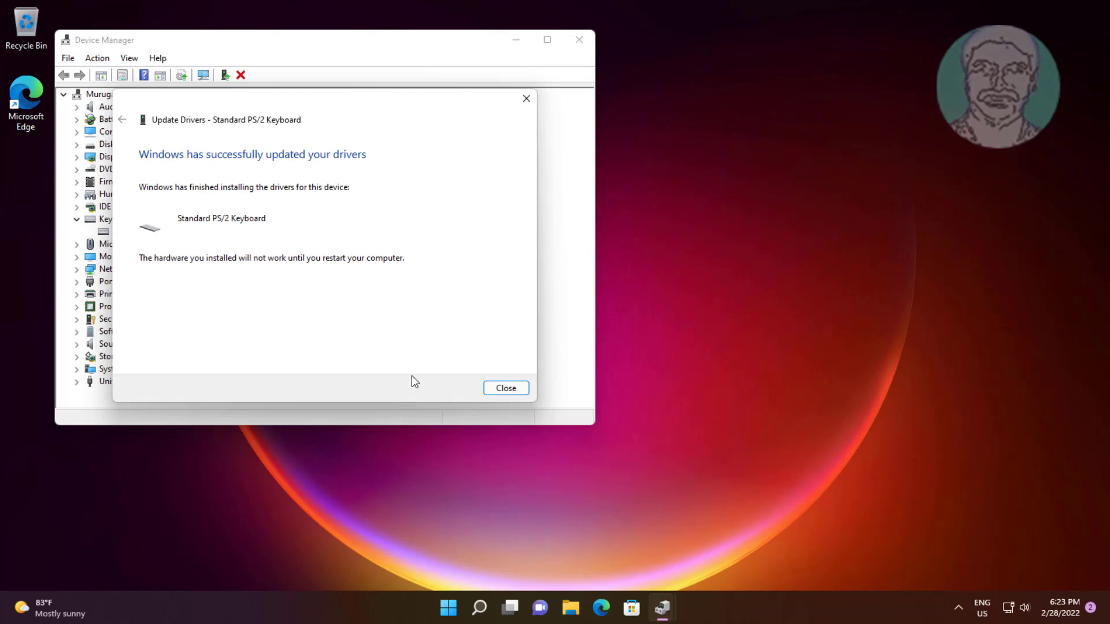
click(505, 389)
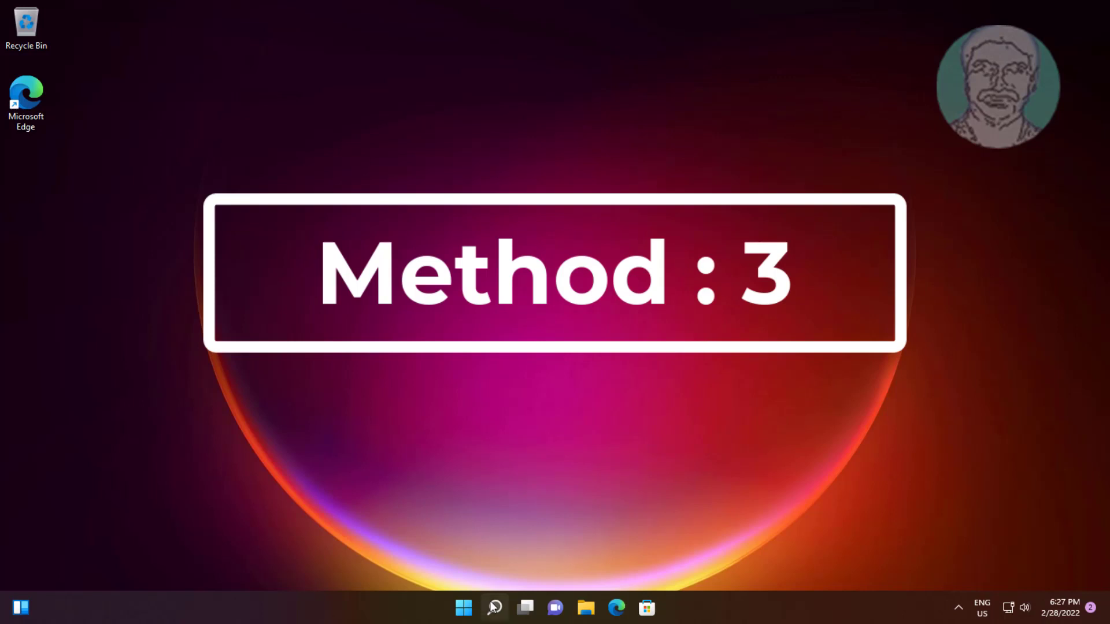
Search for 'device manager' again to reopen Device Manager on the Keyboards category
click(493, 607)
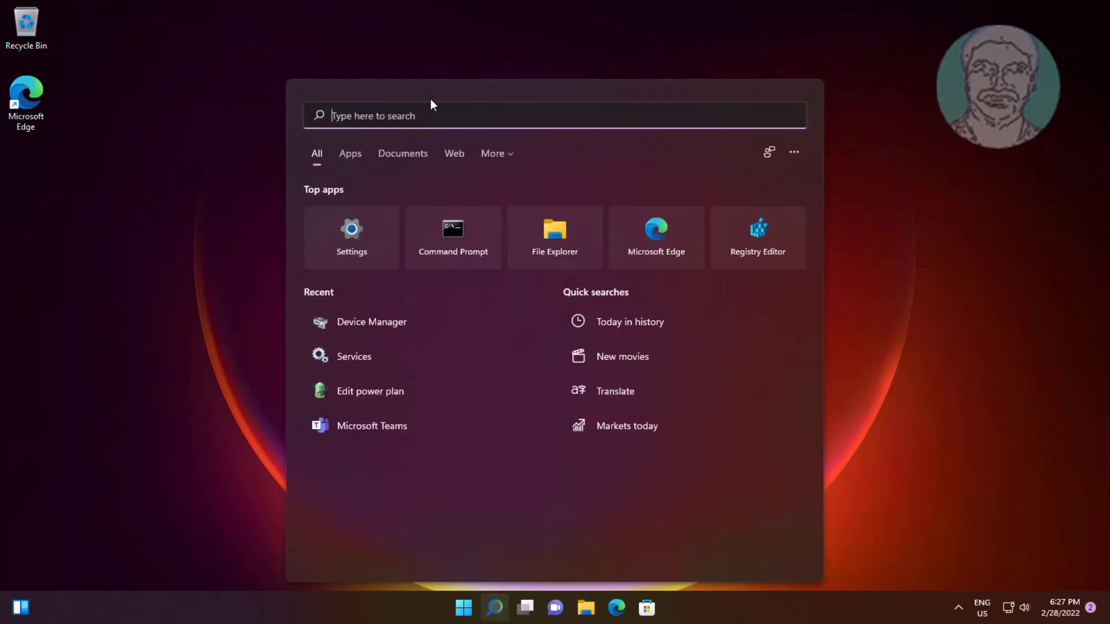
mouse_move(420, 120)
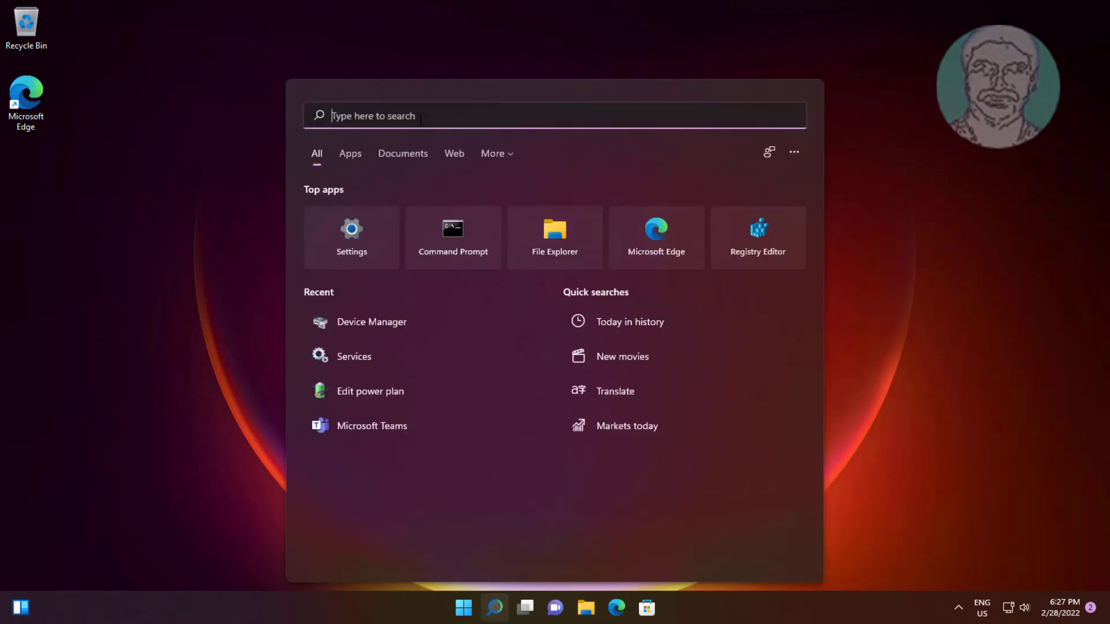
text(device manager)
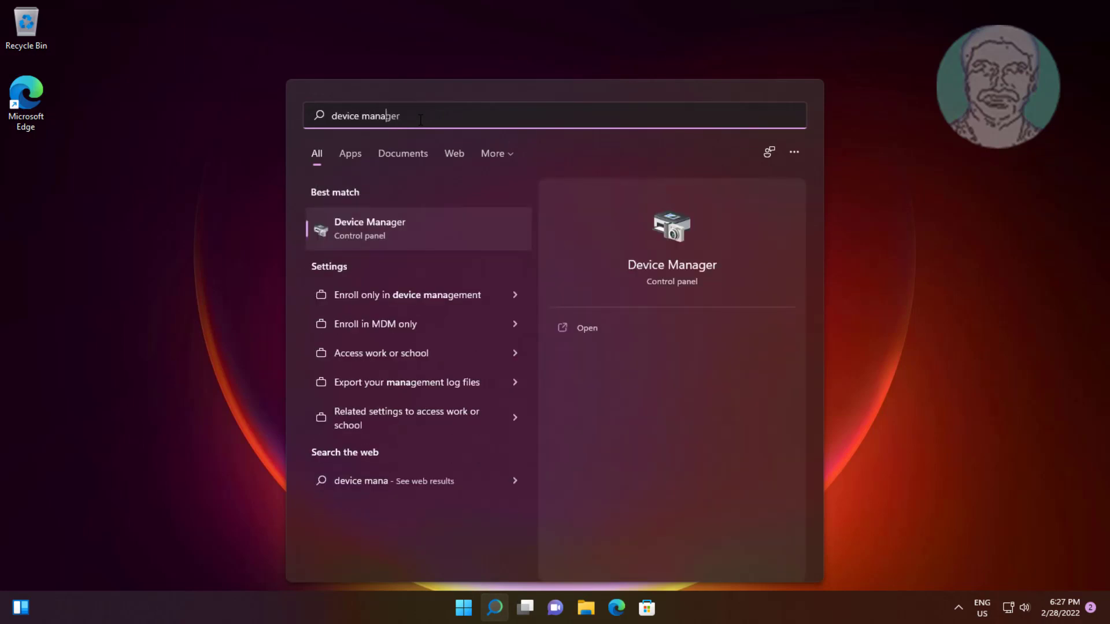
text(r)
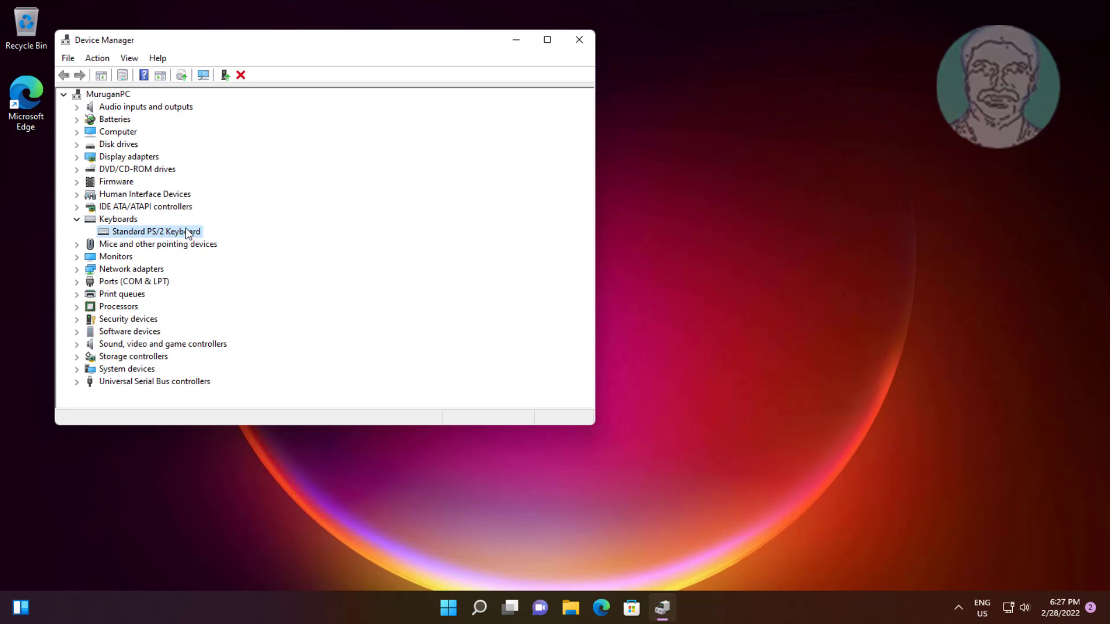
Uninstall the Standard PS/2 Keyboard device and confirm, leading to the restart prompt
right_click(156, 231)
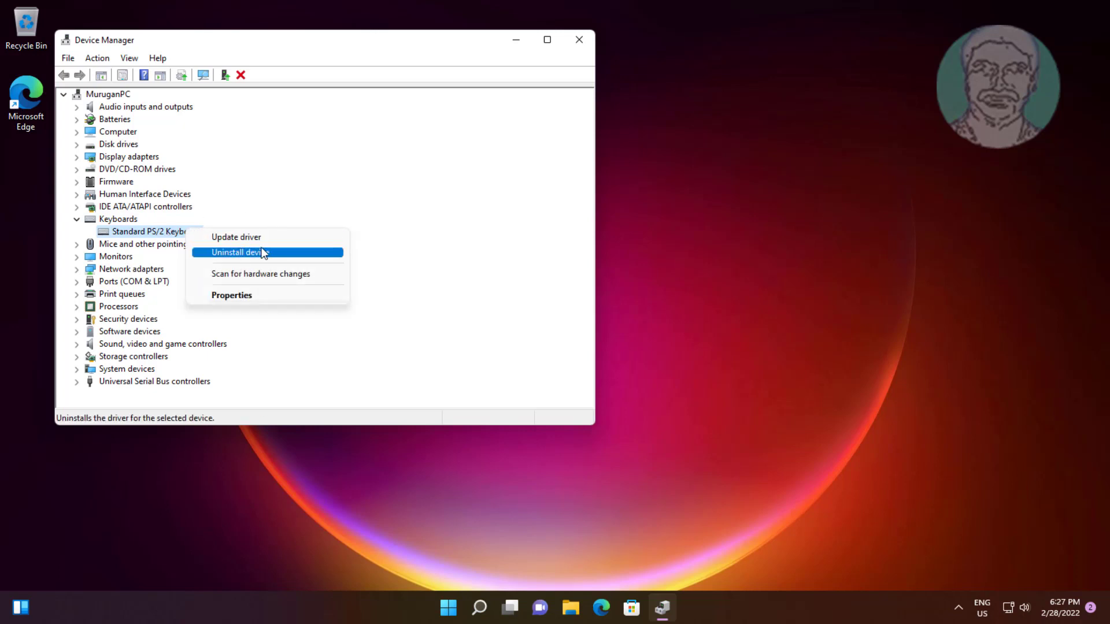
click(240, 252)
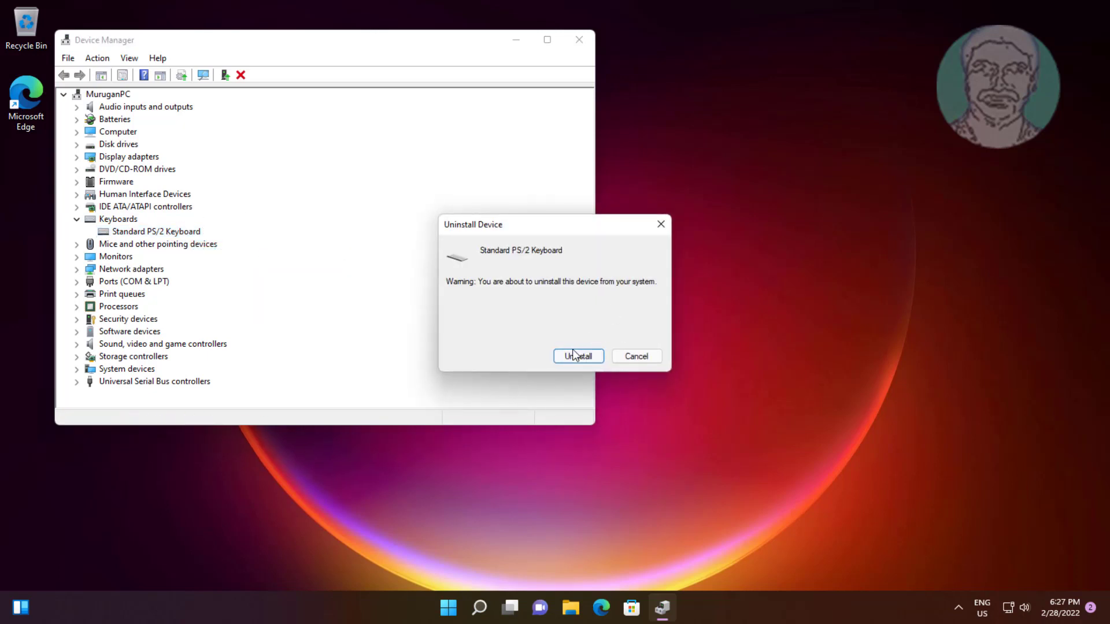
click(578, 356)
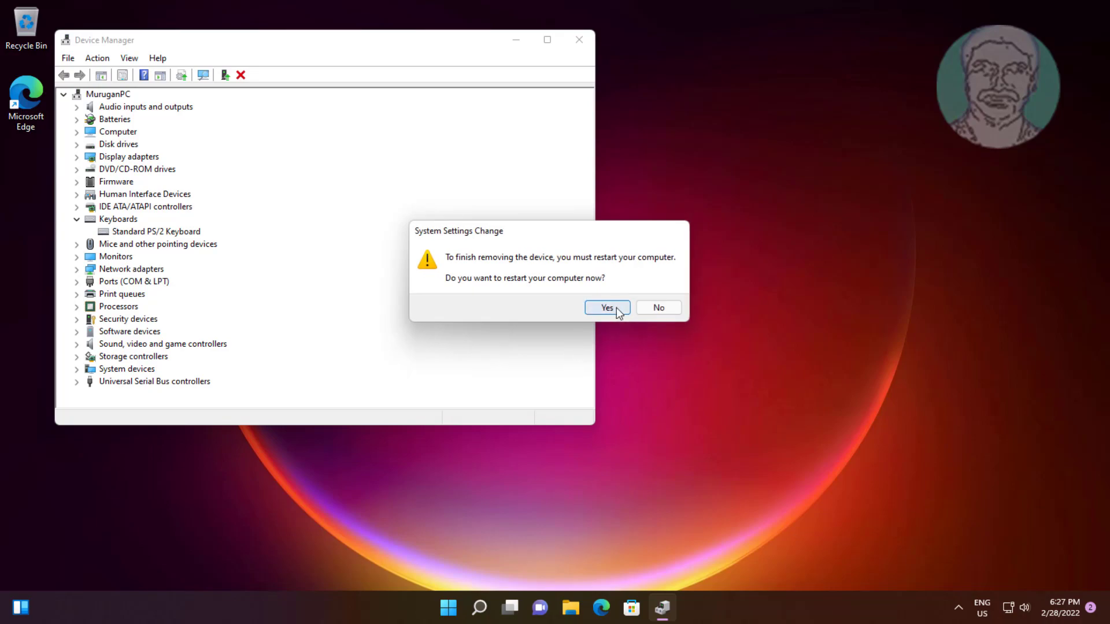